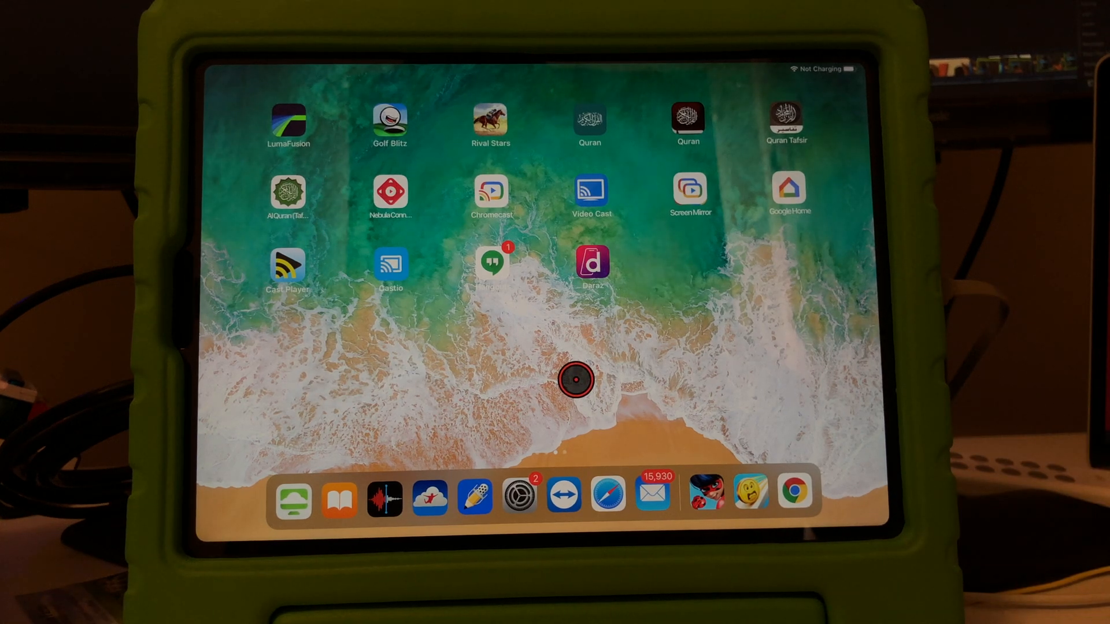
Step: Launch the Remote Desktop app and connect to the Windows PC session
{"action": "left_click", "coordinate": [576, 379]}
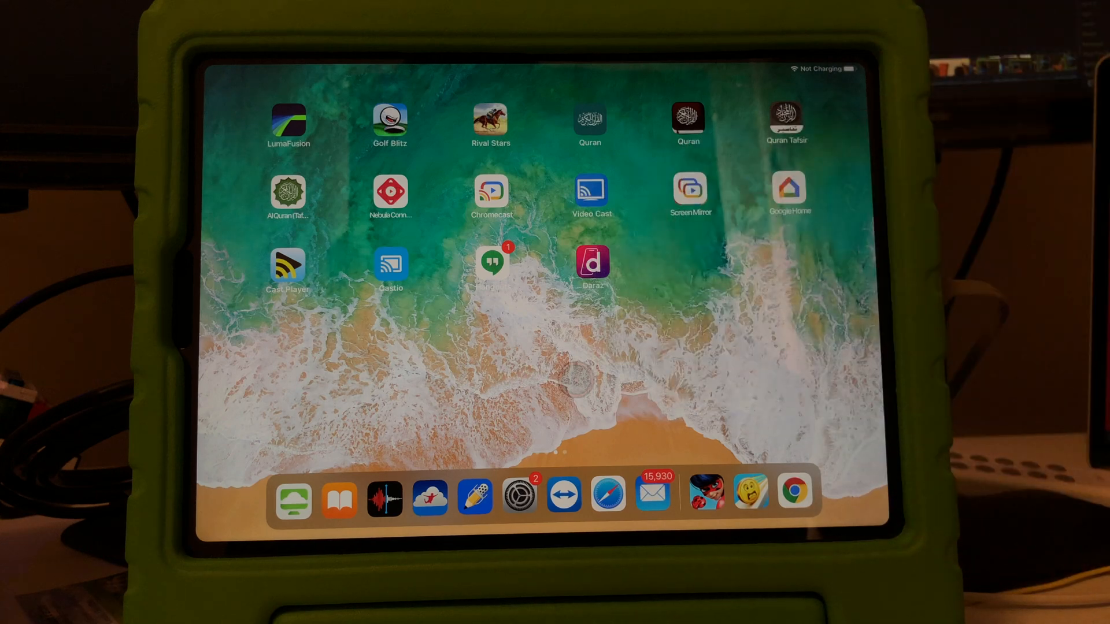
{"action": "left_click", "coordinate": [494, 361]}
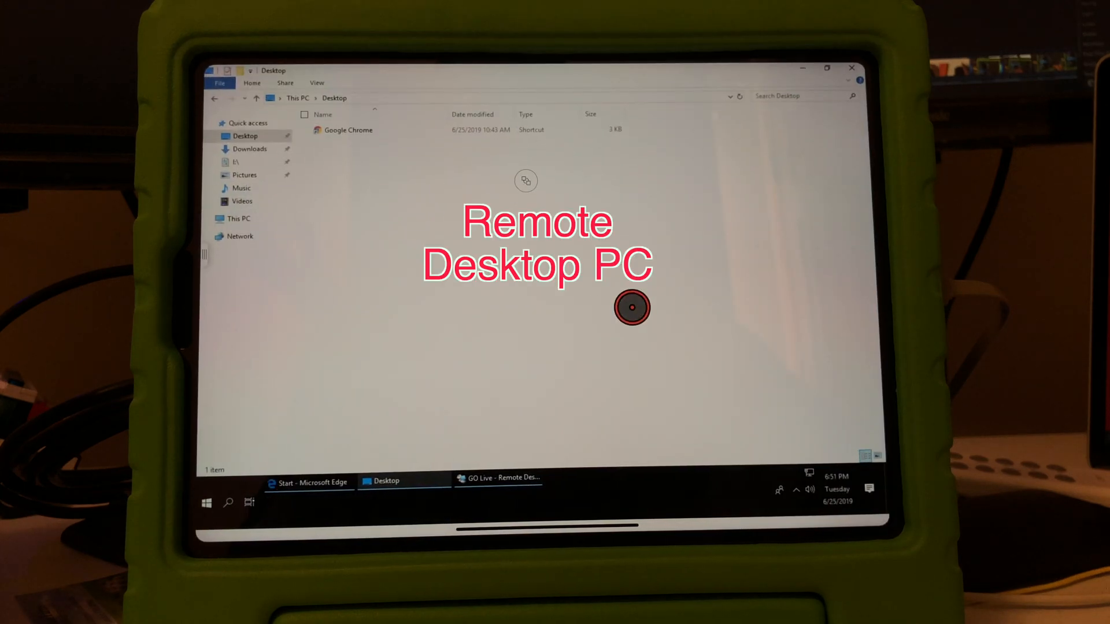
{"action": "mouse_move", "coordinate": [673, 204]}
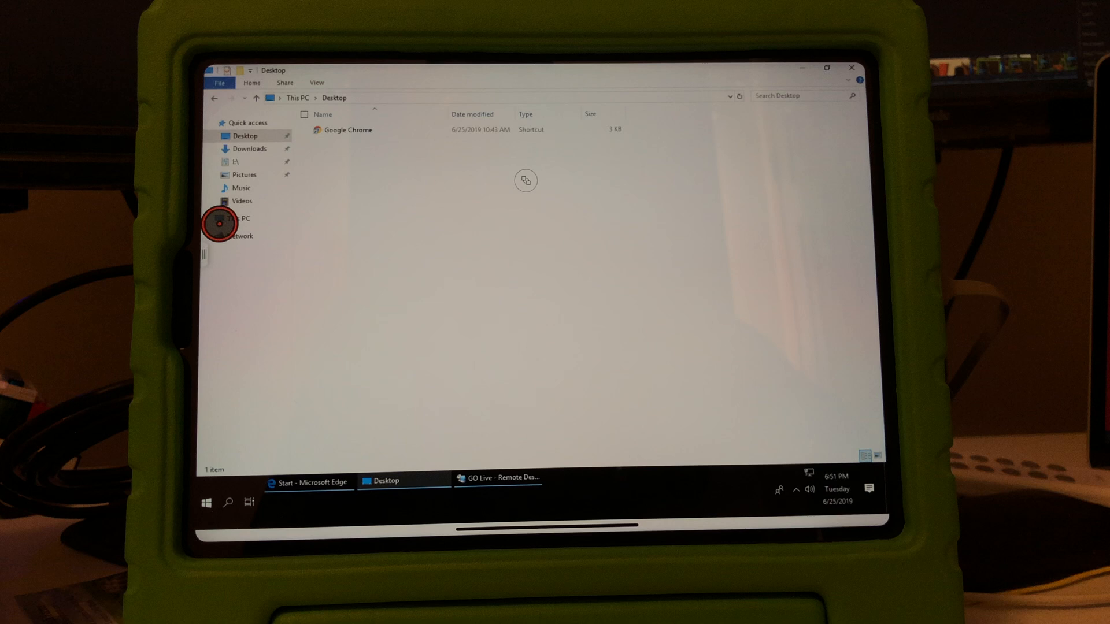
{"action": "mouse_move", "coordinate": [247, 150]}
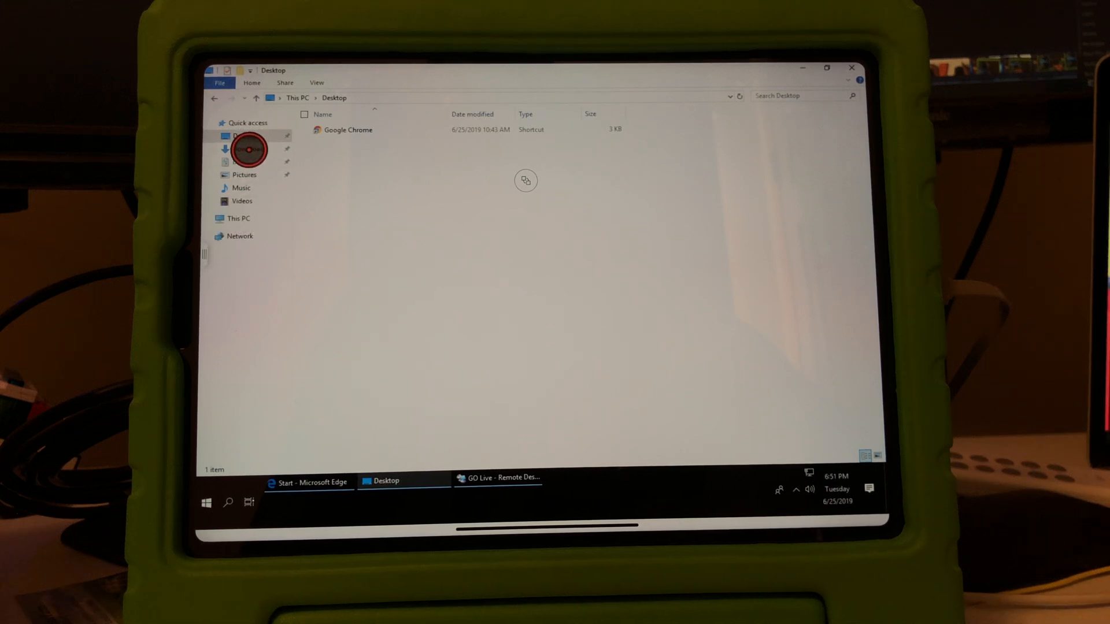
Step: Browse Downloads and Desktop folders in File Explorer, then swipe up to the iPad Home Screen
{"action": "left_click", "coordinate": [248, 149]}
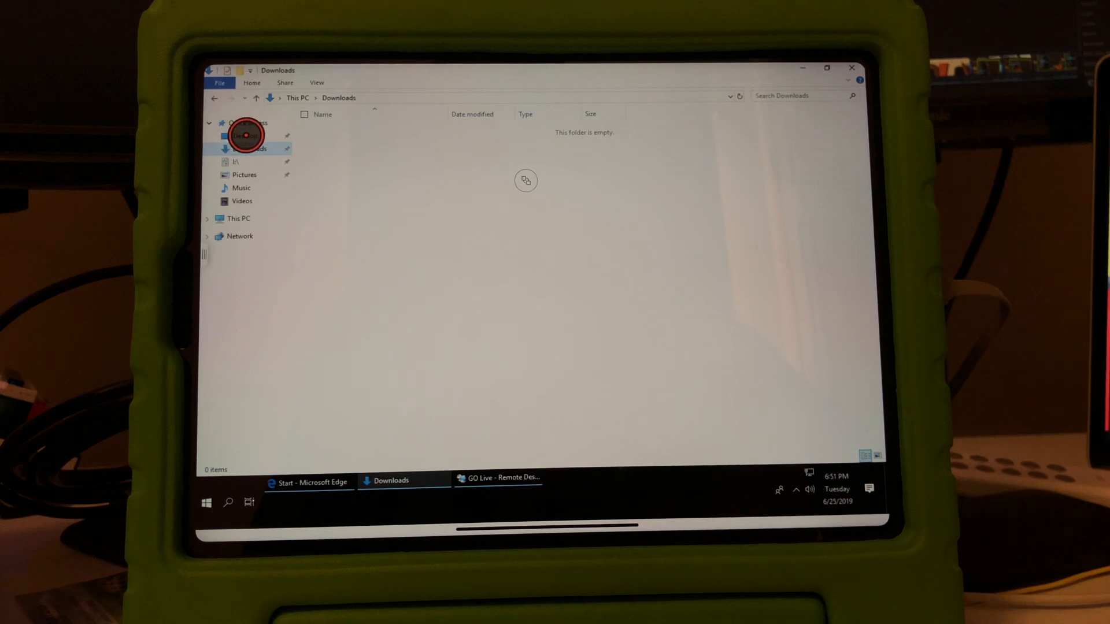
{"action": "left_click", "coordinate": [245, 135]}
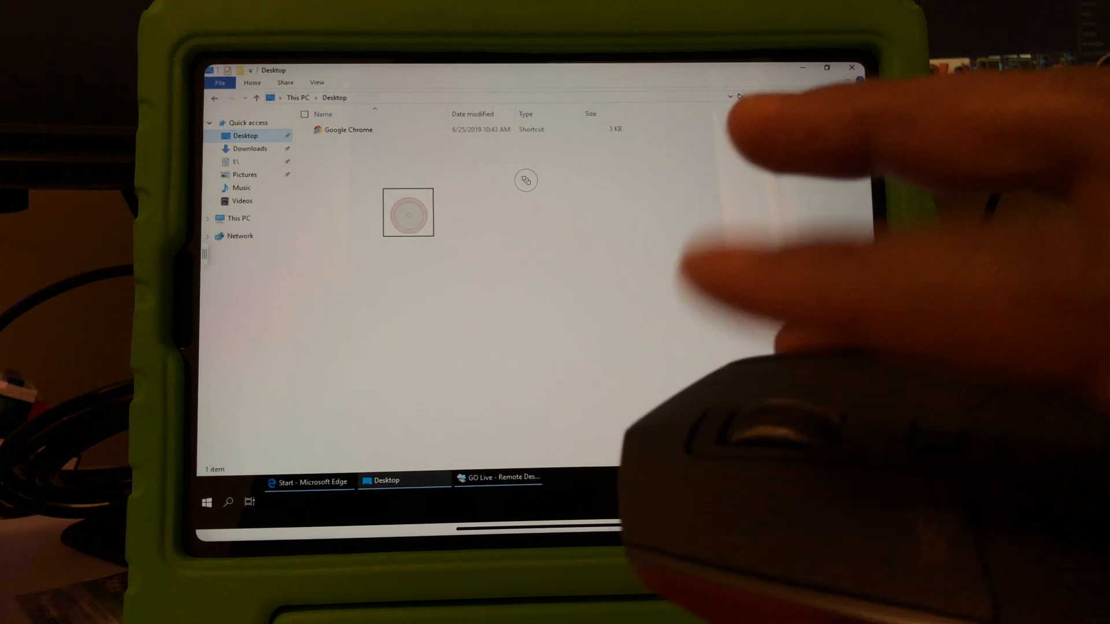
{"action": "right_click", "coordinate": [407, 213]}
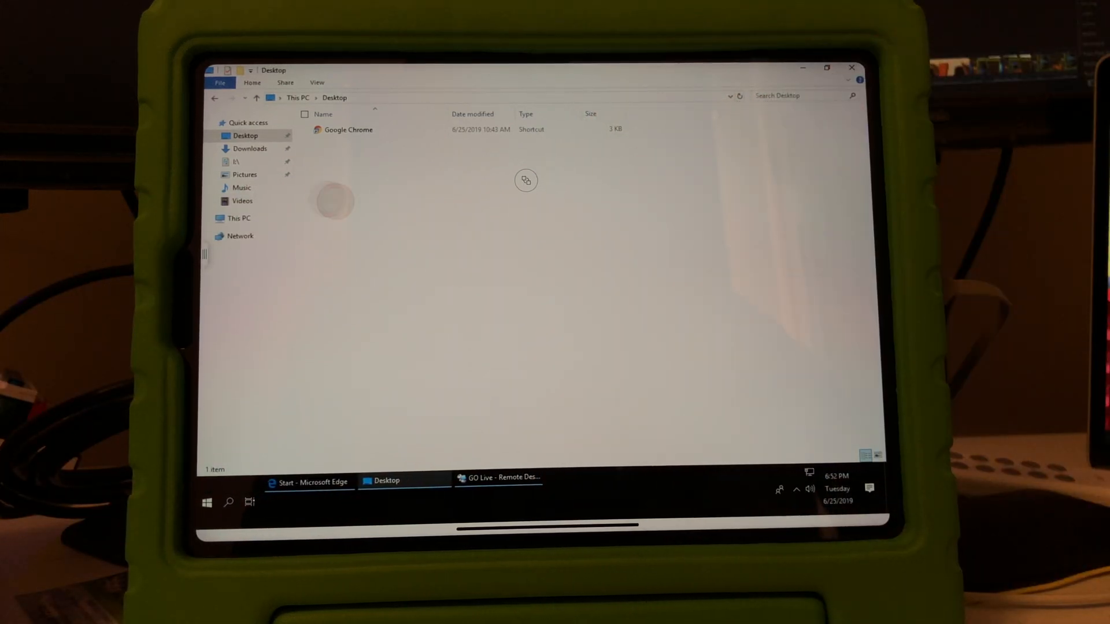
{"action": "left_click", "coordinate": [346, 170]}
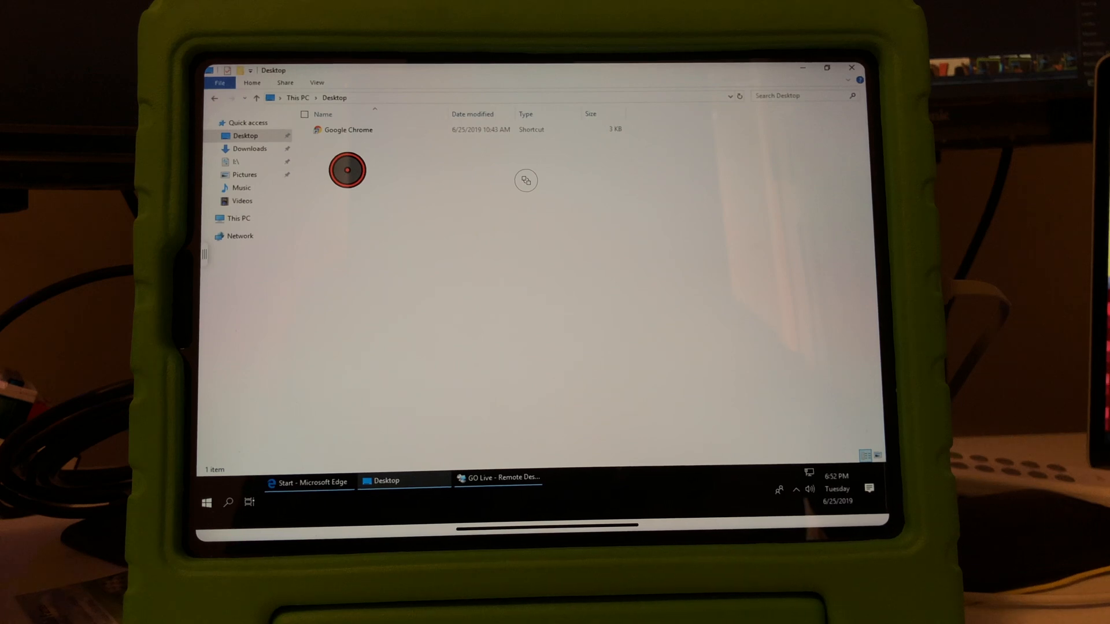
{"action": "left_click_drag", "start_coordinate": [347, 170], "coordinate": [384, 189]}
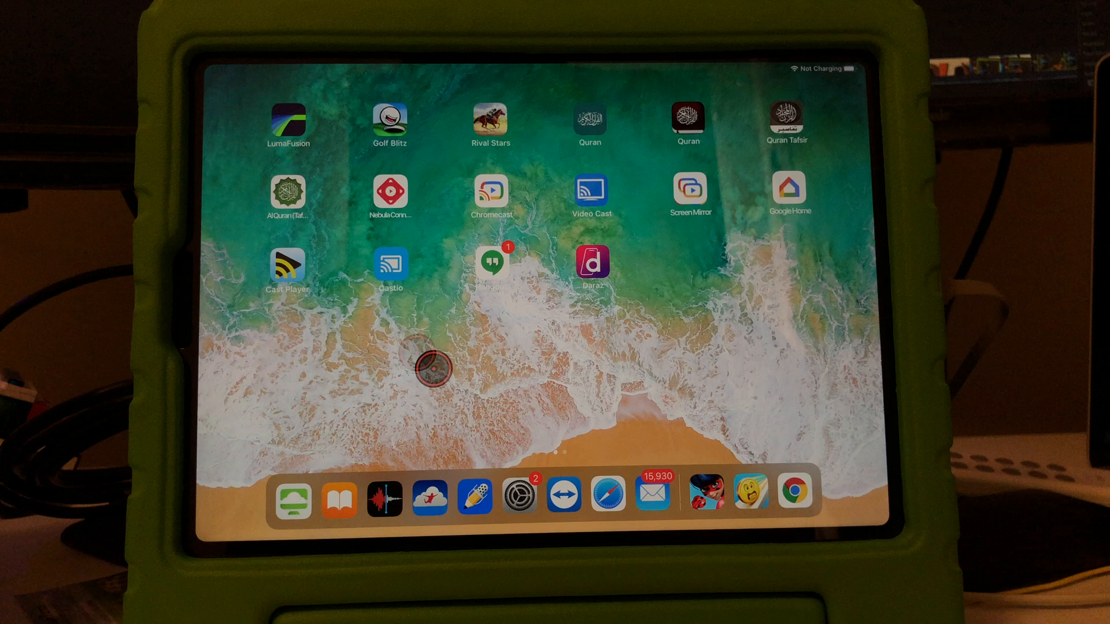
Step: Navigate Settings > Accessibility > Pointing Devices to view the connected K380 keyboard and MX Master 2S
{"action": "left_click", "coordinate": [516, 493]}
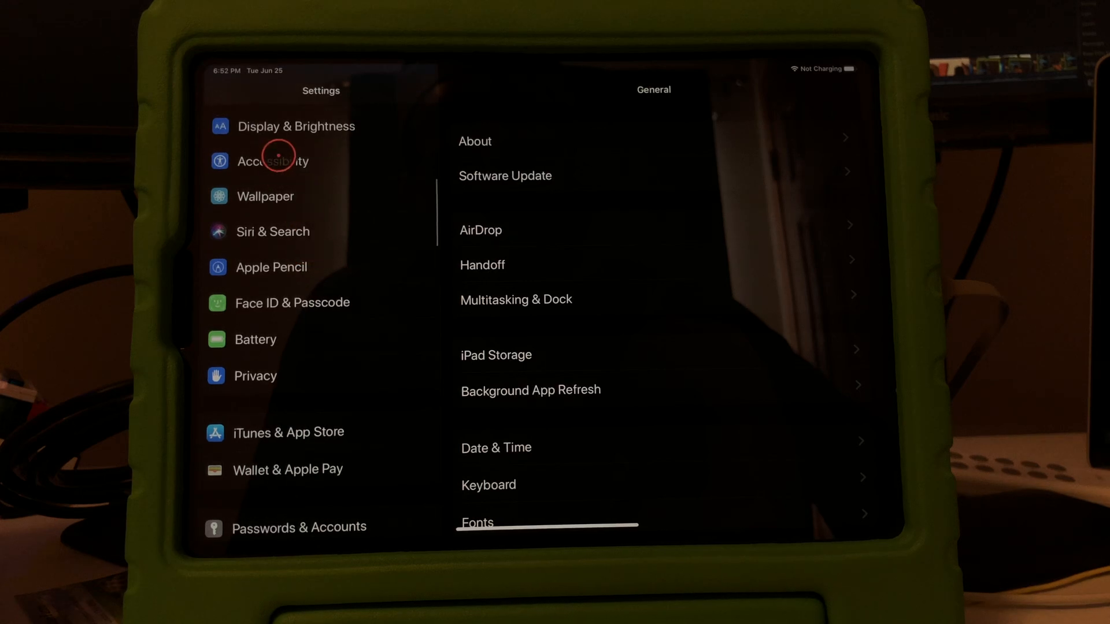
{"action": "left_click", "coordinate": [273, 161]}
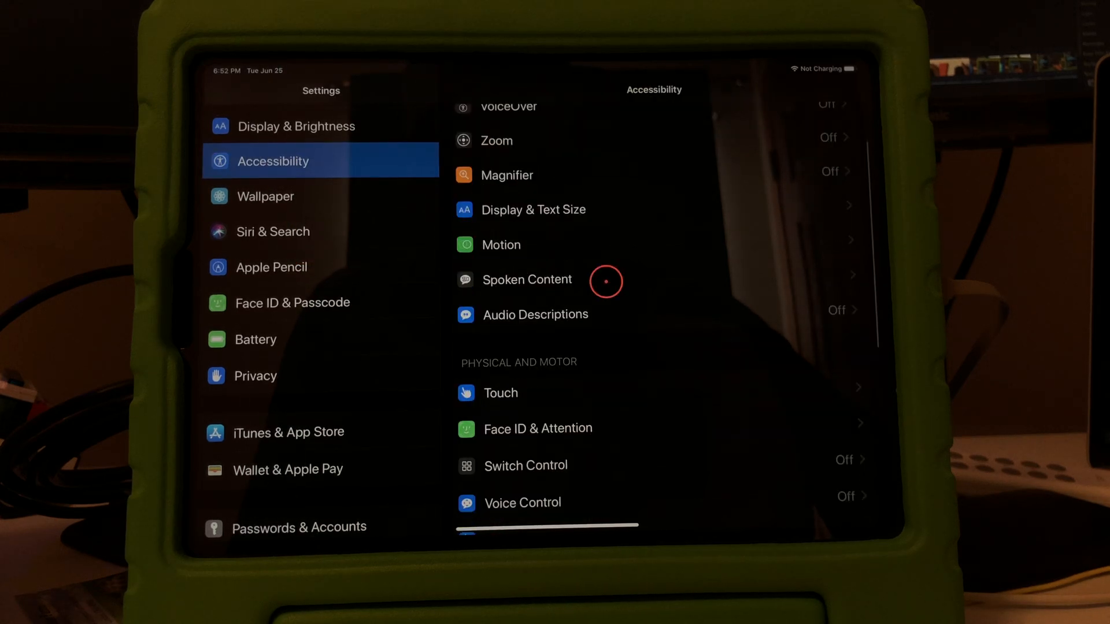
{"action": "scroll", "scroll_direction": "down", "scroll_amount": 3}
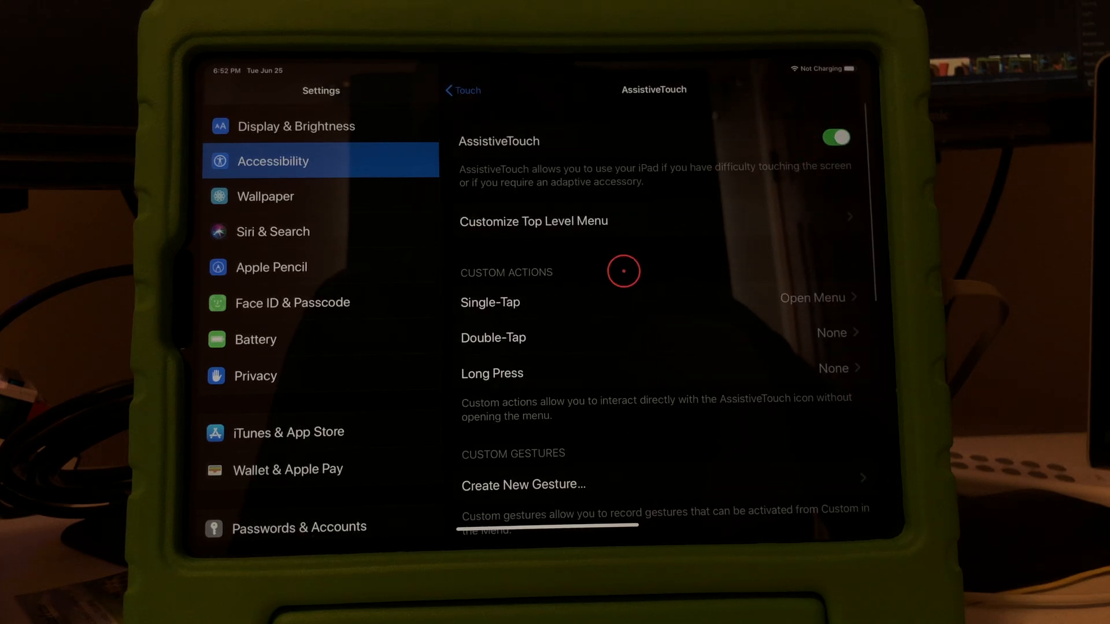
{"action": "scroll", "scroll_direction": "down", "scroll_amount": 3}
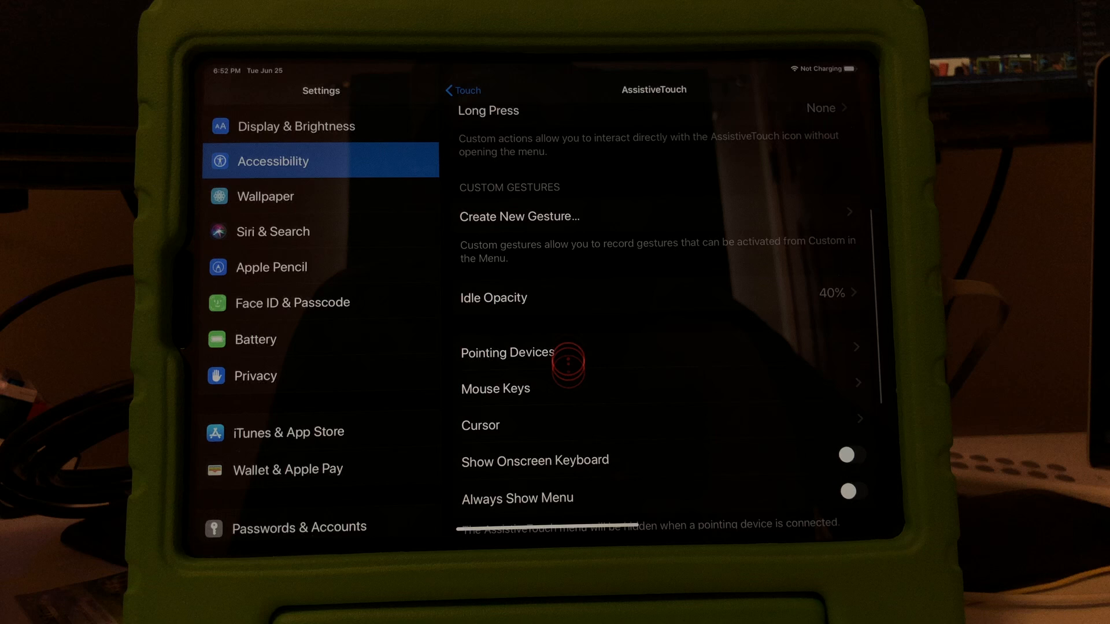
{"action": "left_click", "coordinate": [507, 353]}
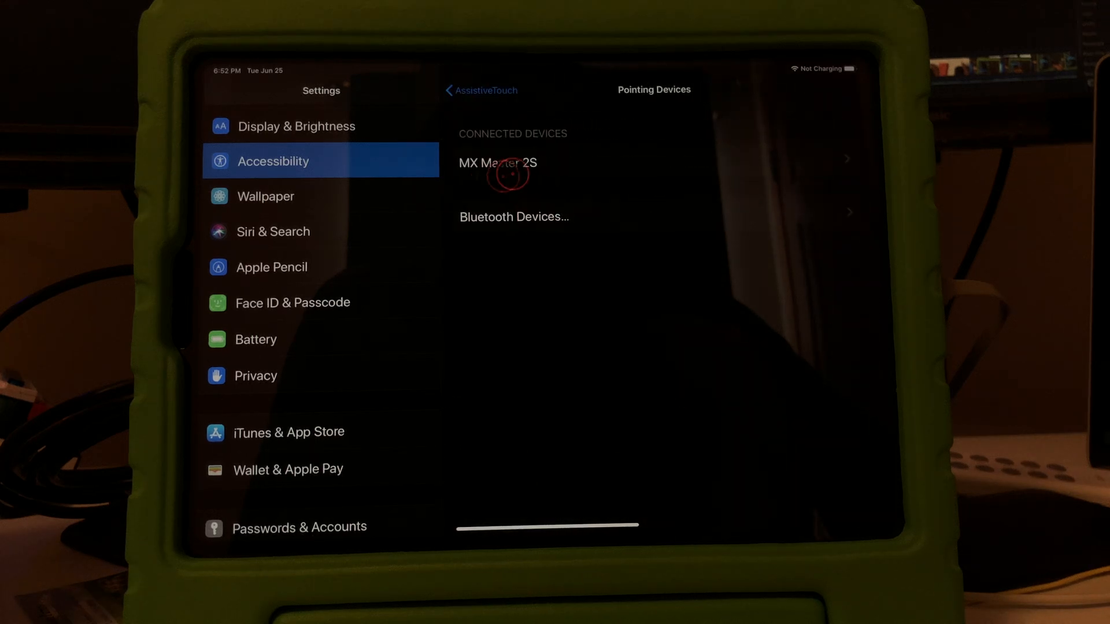
{"action": "mouse_move", "coordinate": [543, 218]}
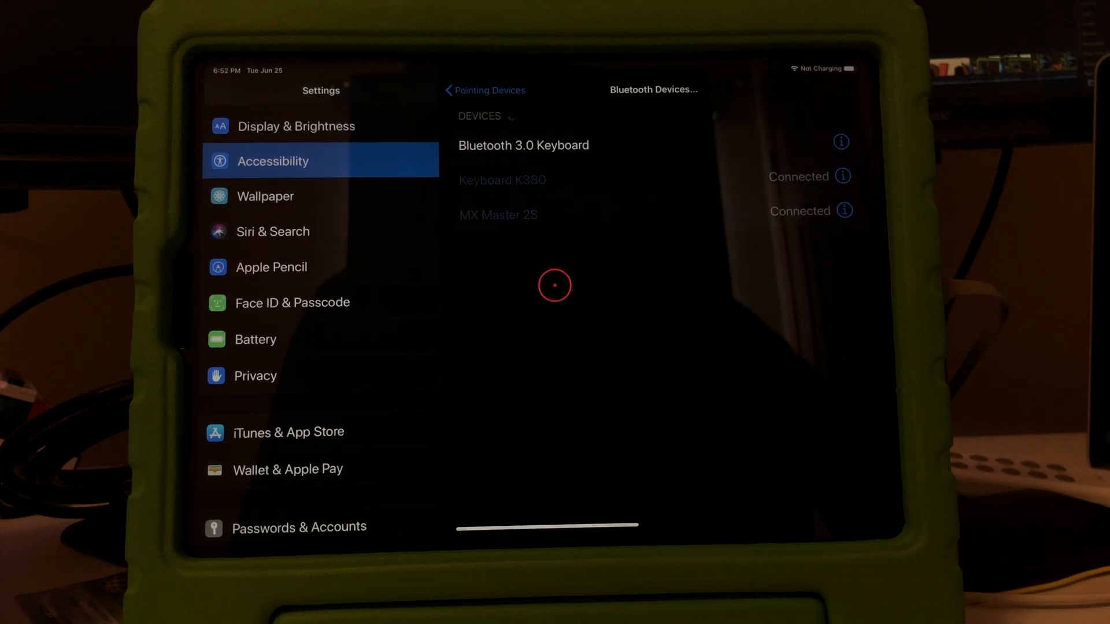
{"action": "mouse_move", "coordinate": [487, 237]}
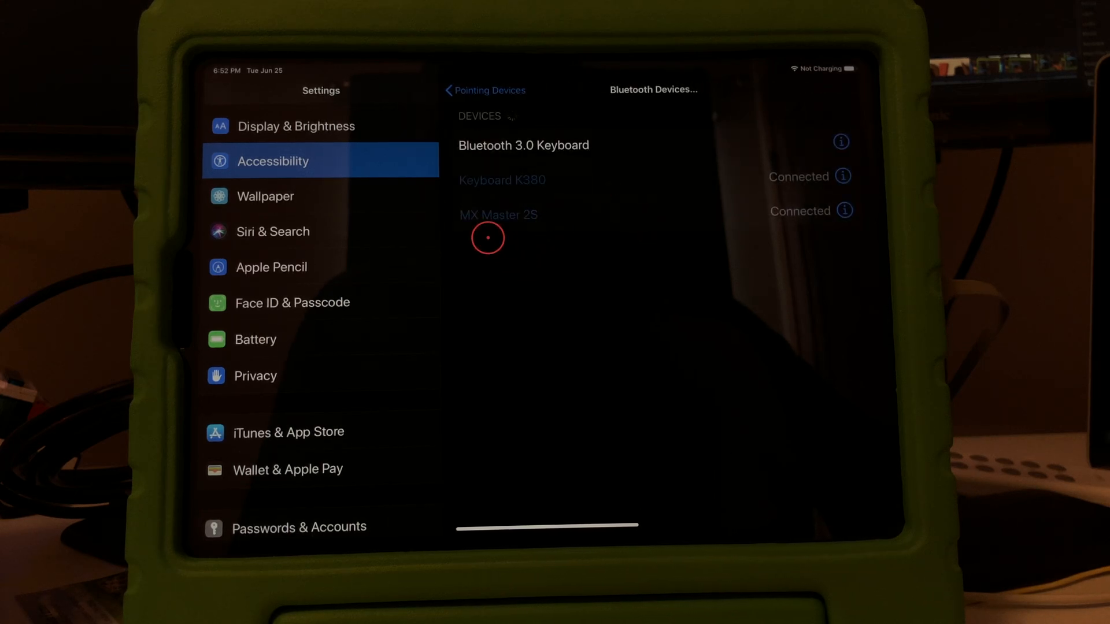
{"action": "mouse_move", "coordinate": [588, 248]}
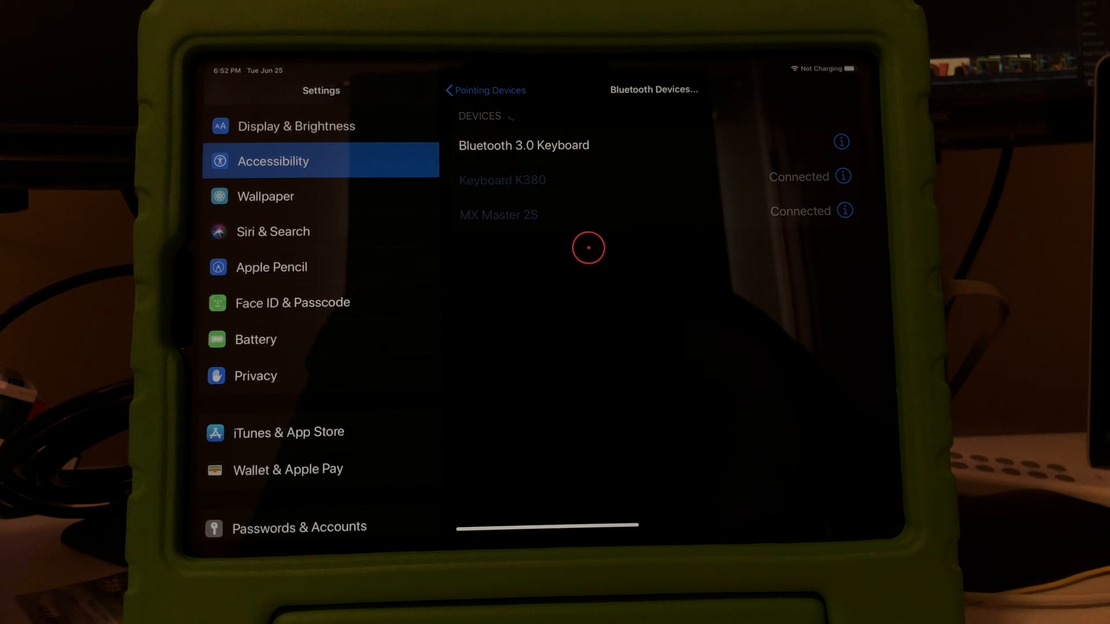
{"action": "mouse_move", "coordinate": [607, 203]}
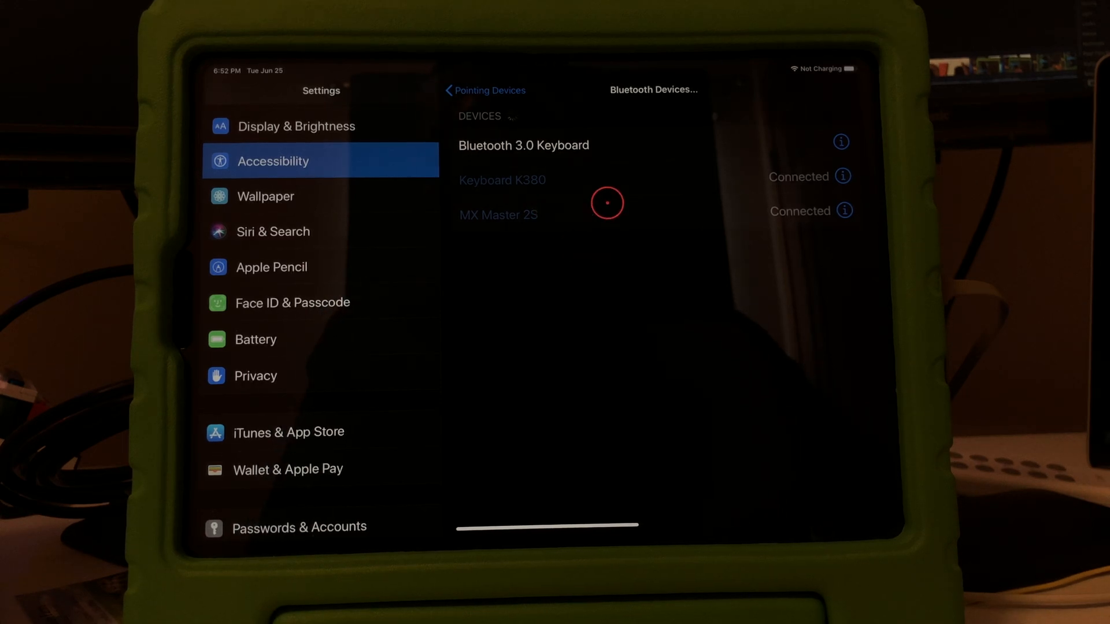
{"action": "mouse_move", "coordinate": [656, 218]}
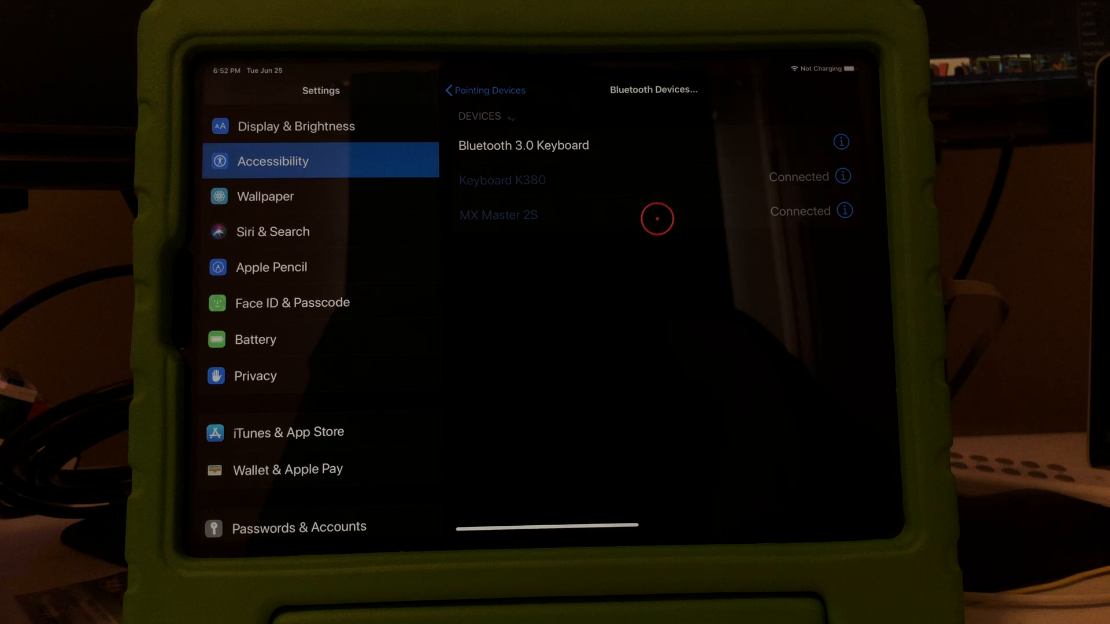
{"action": "mouse_move", "coordinate": [664, 238]}
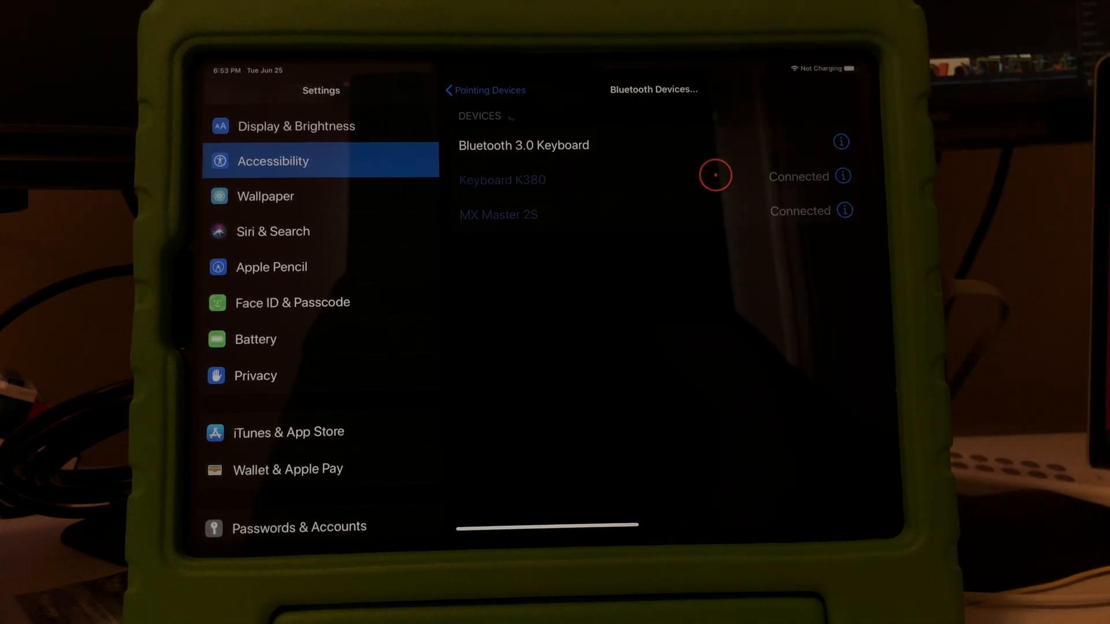
{"action": "left_click", "coordinate": [484, 90]}
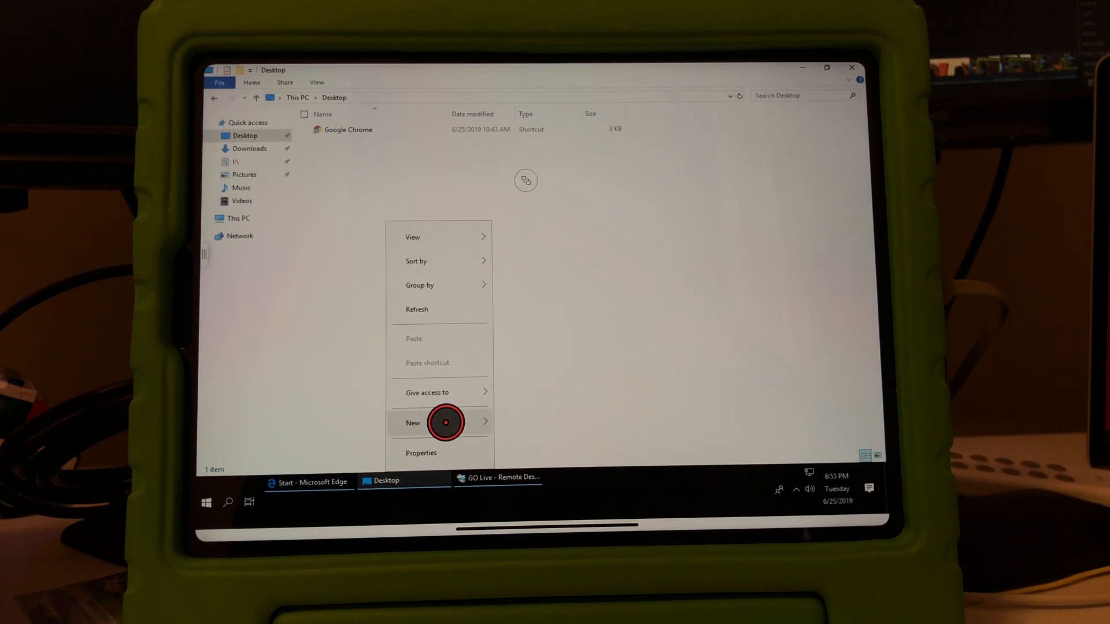
Step: Create a new Text Document on the Desktop via the New context menu
{"action": "left_click", "coordinate": [413, 424]}
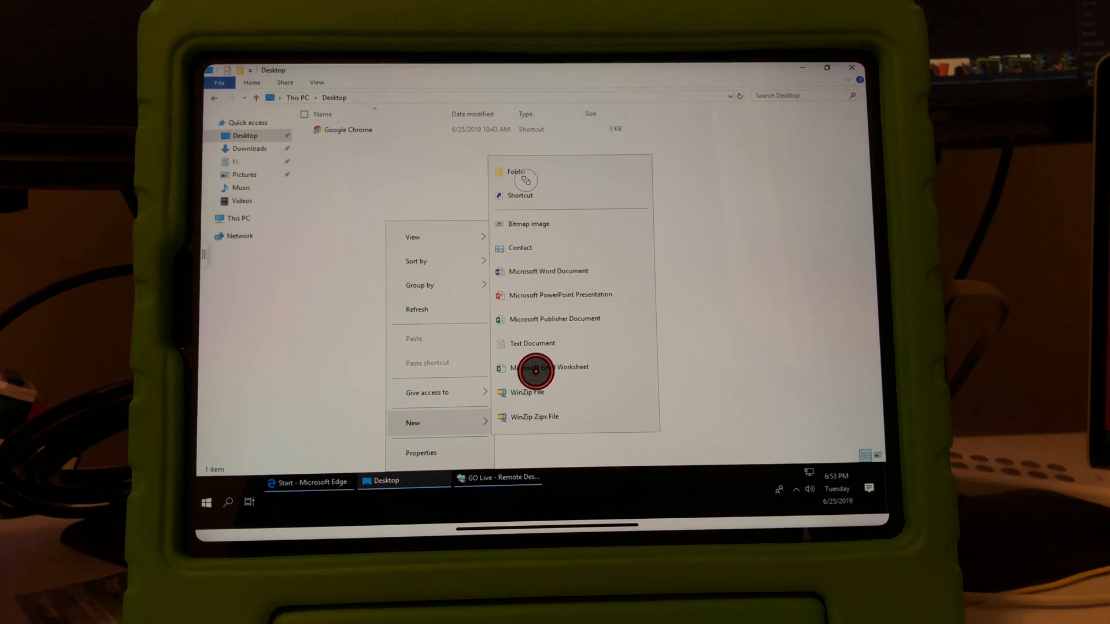
{"action": "left_click", "coordinate": [532, 343]}
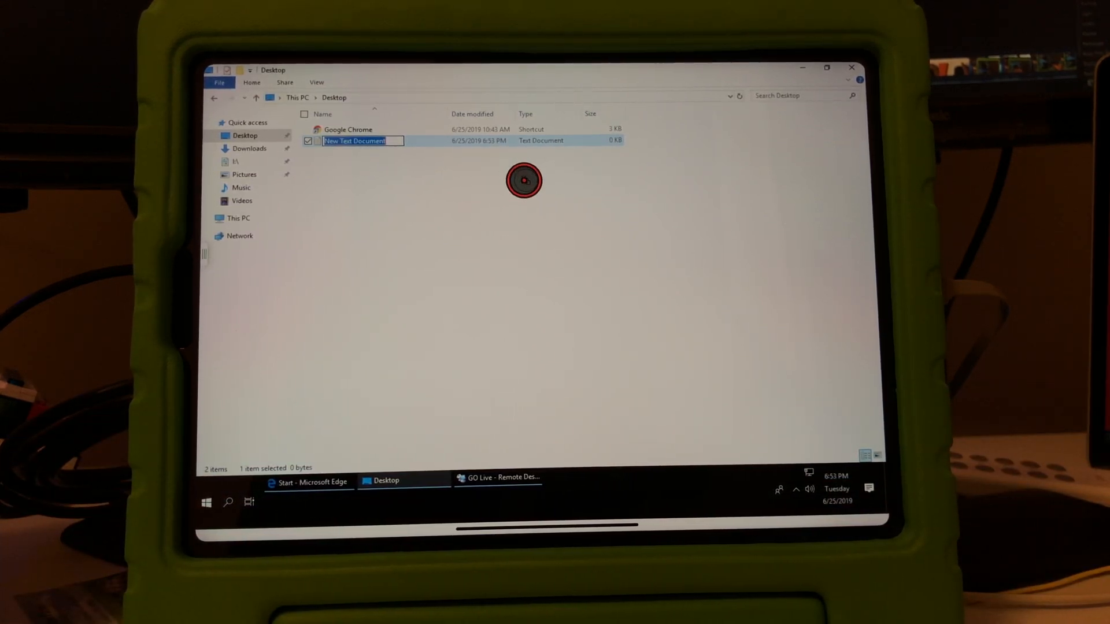
{"action": "mouse_move", "coordinate": [713, 188]}
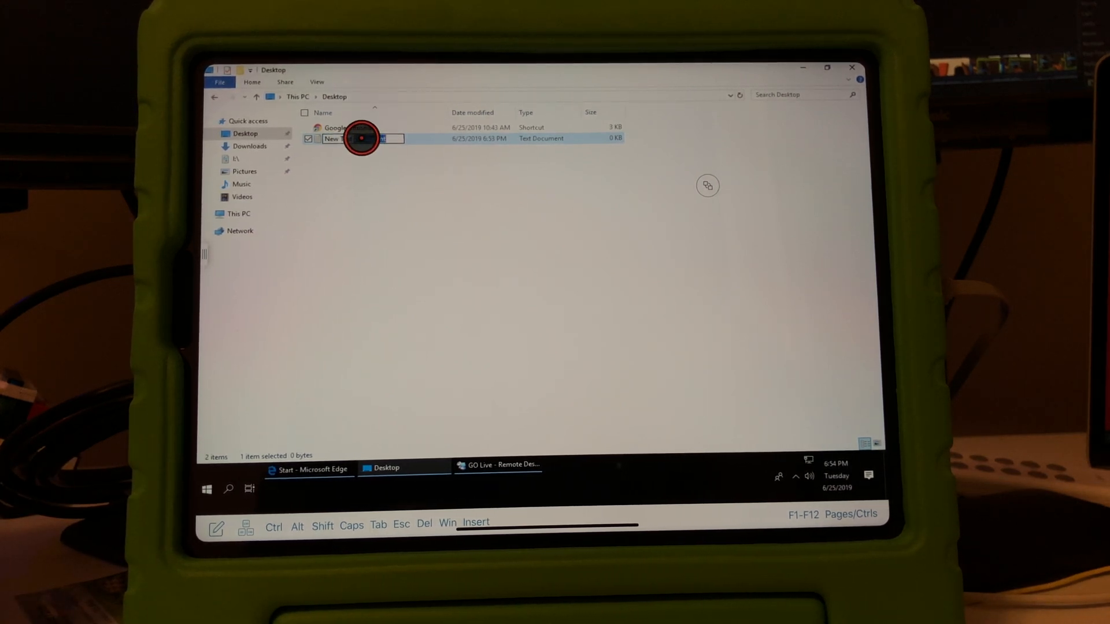
Step: Enter 'Test' and 'Typing using an iPad via Logitech' into the new Notepad document
{"action": "type", "text": "Testing iPad"}
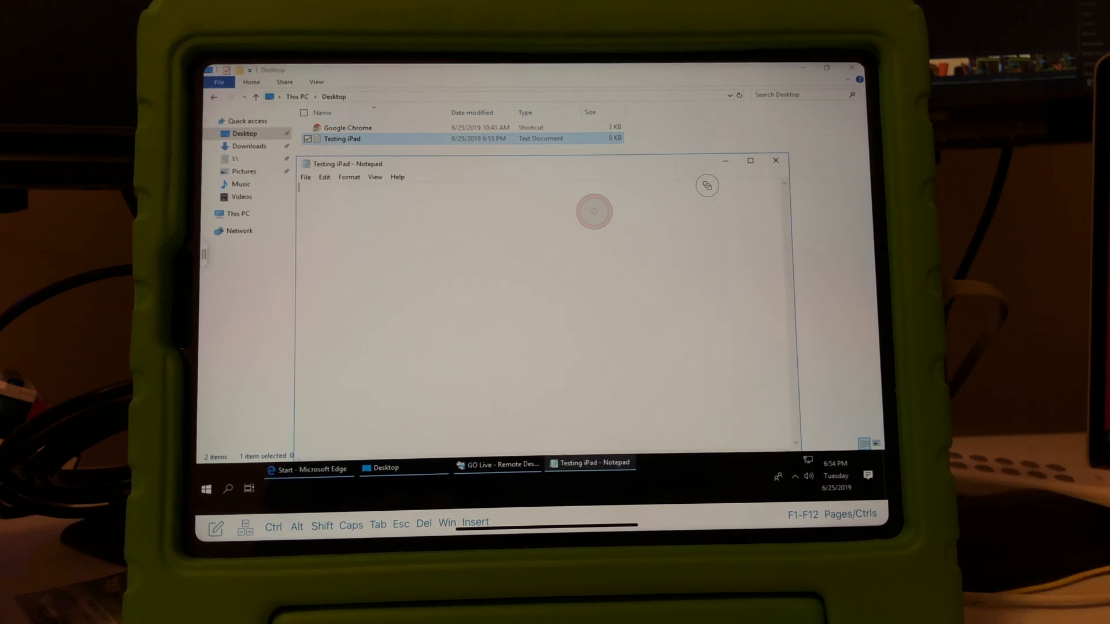
{"action": "type", "text": "Typing using an iPad via Logitech"}
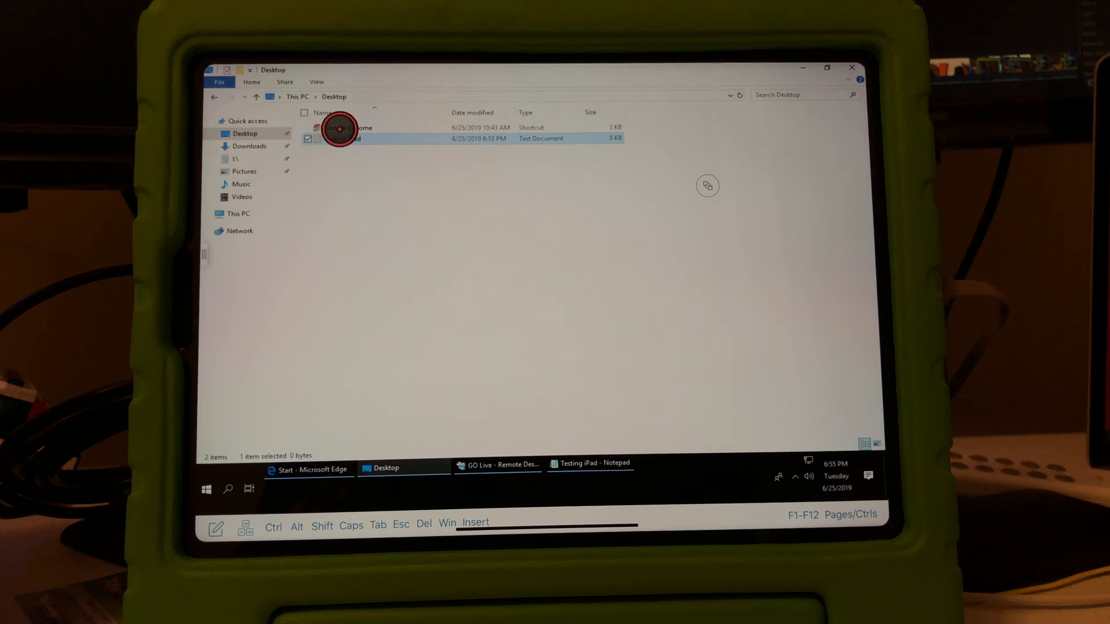
Step: Launch Chrome from its Desktop shortcut, go to Google's home page, then enter a new address 'ms'
{"action": "double_click", "coordinate": [338, 129]}
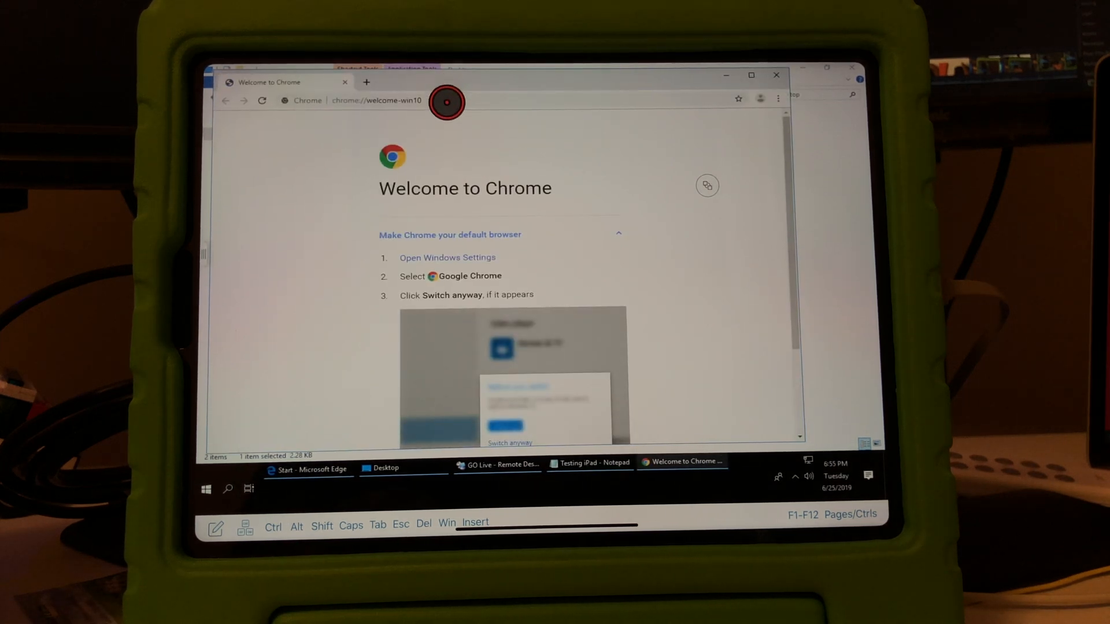
{"action": "type", "text": "google"}
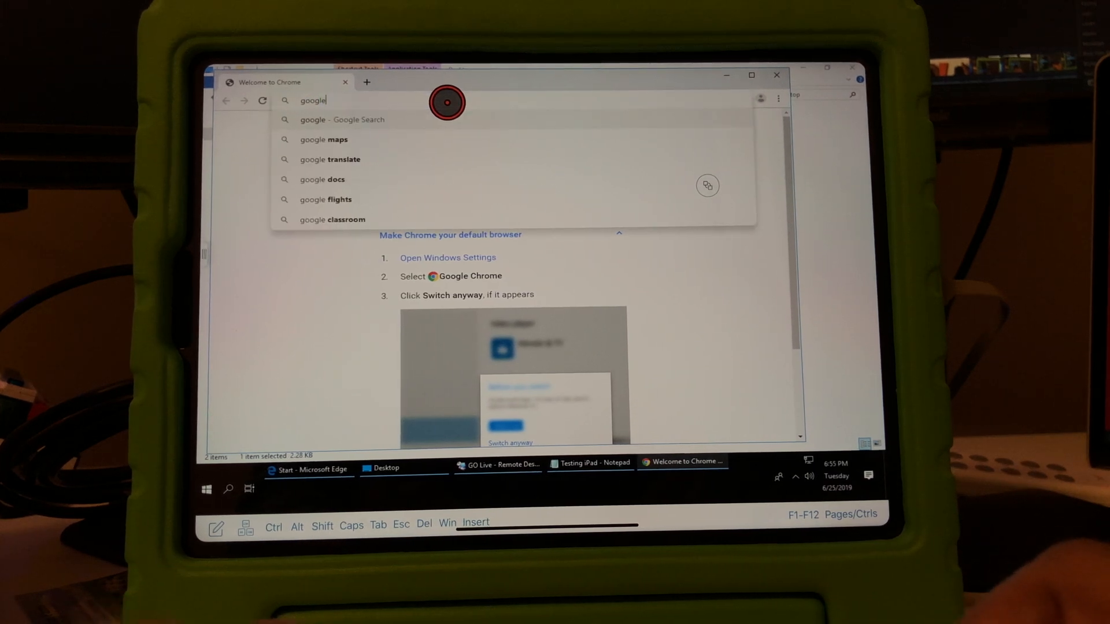
{"action": "left_click", "coordinate": [343, 119]}
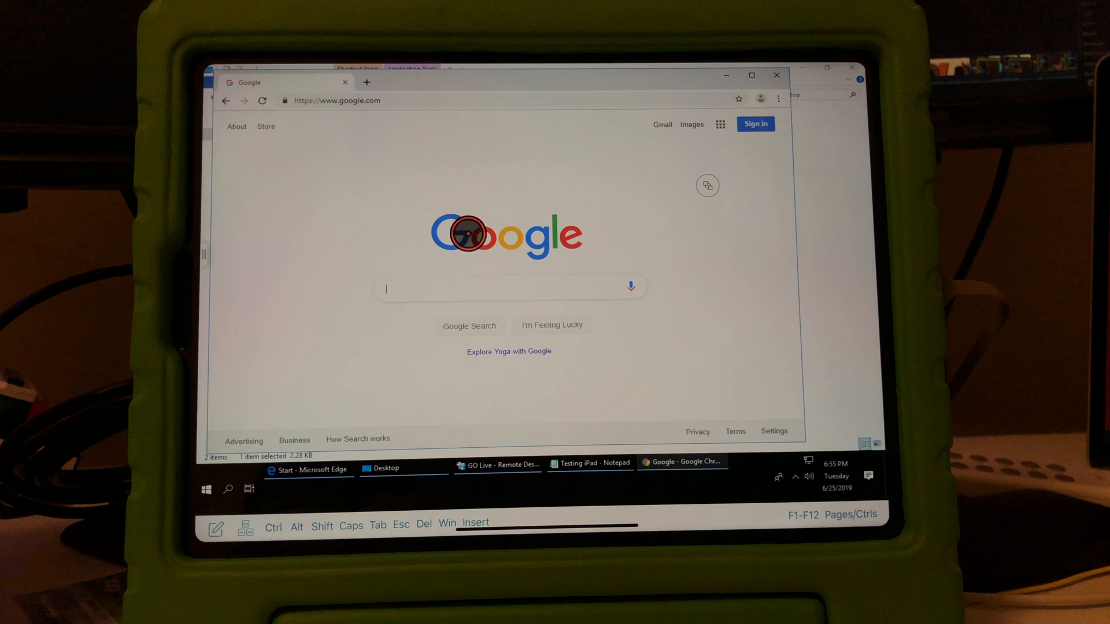
{"action": "type", "text": "ms"}
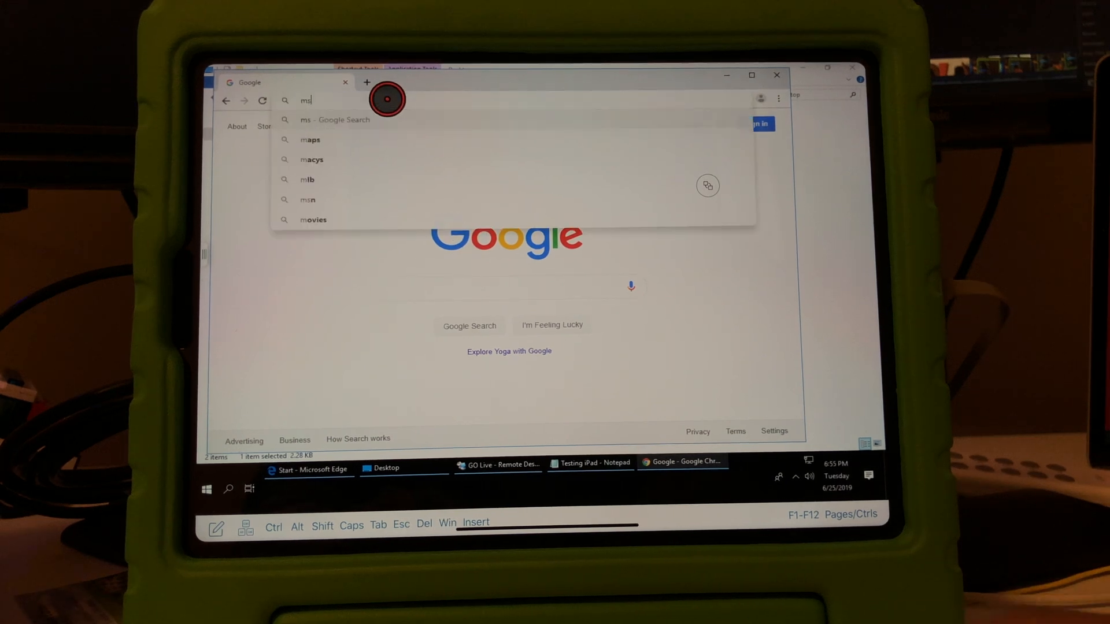
{"action": "left_click", "coordinate": [308, 200]}
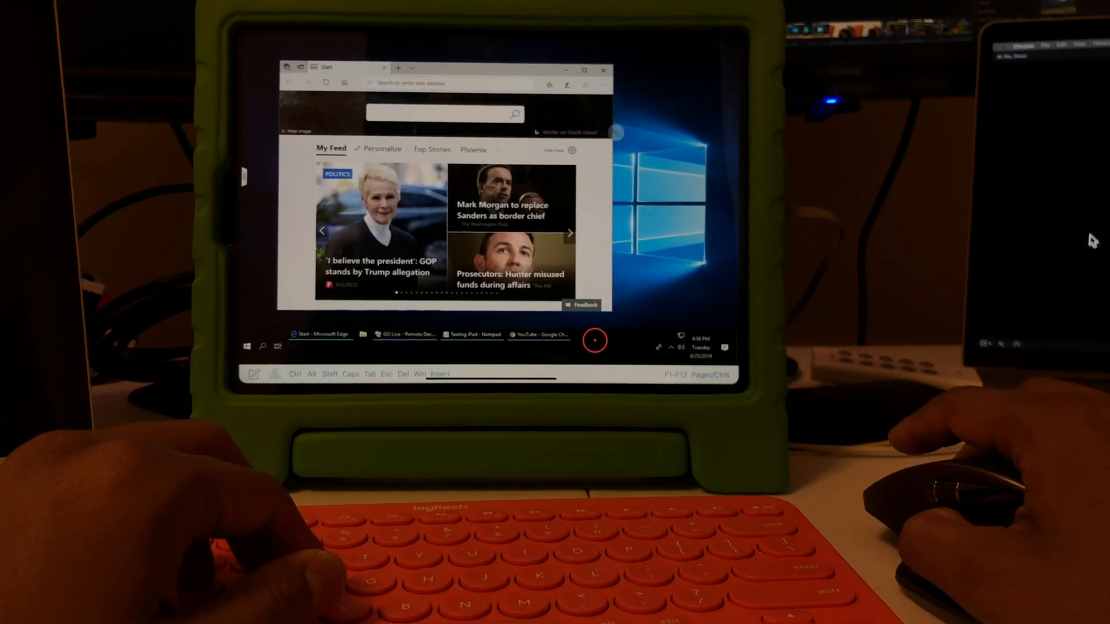
{"action": "right_click", "coordinate": [597, 340]}
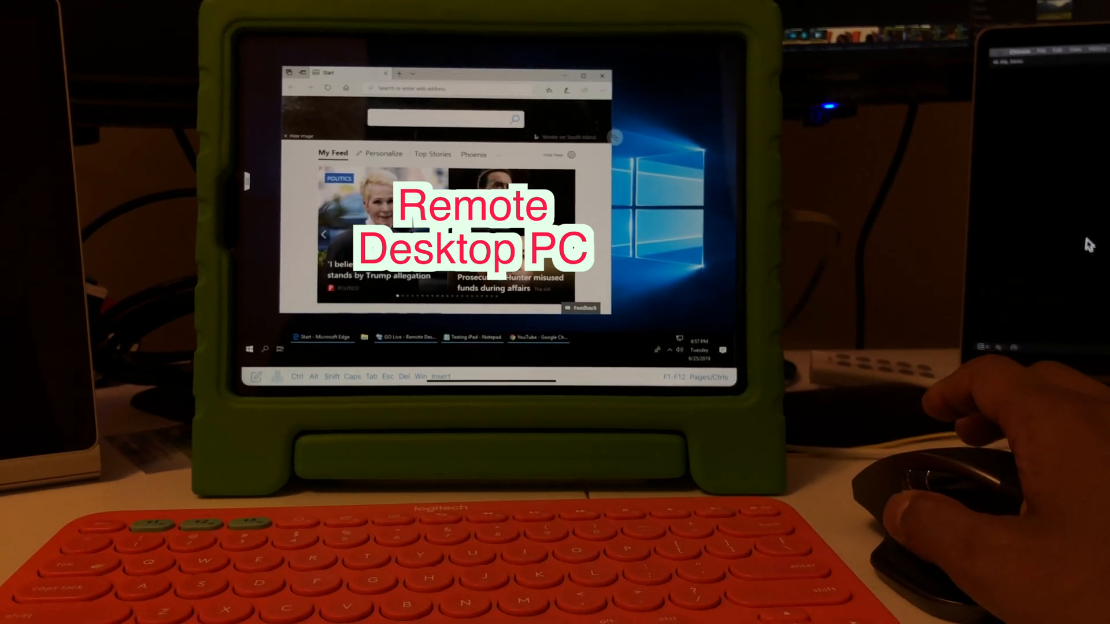
{"action": "left_click", "coordinate": [630, 113]}
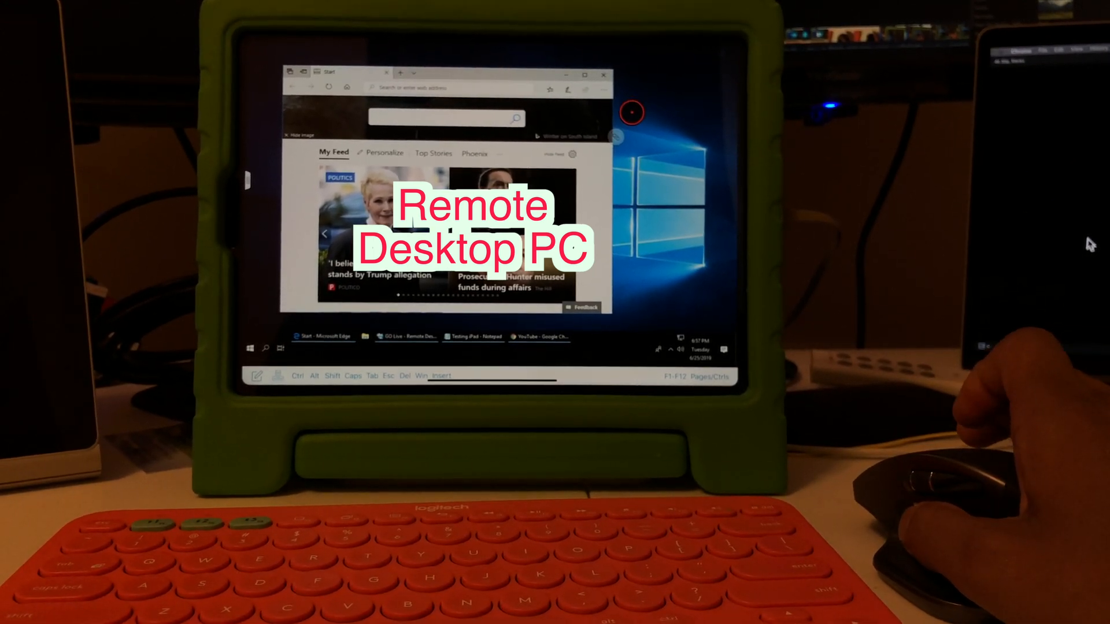